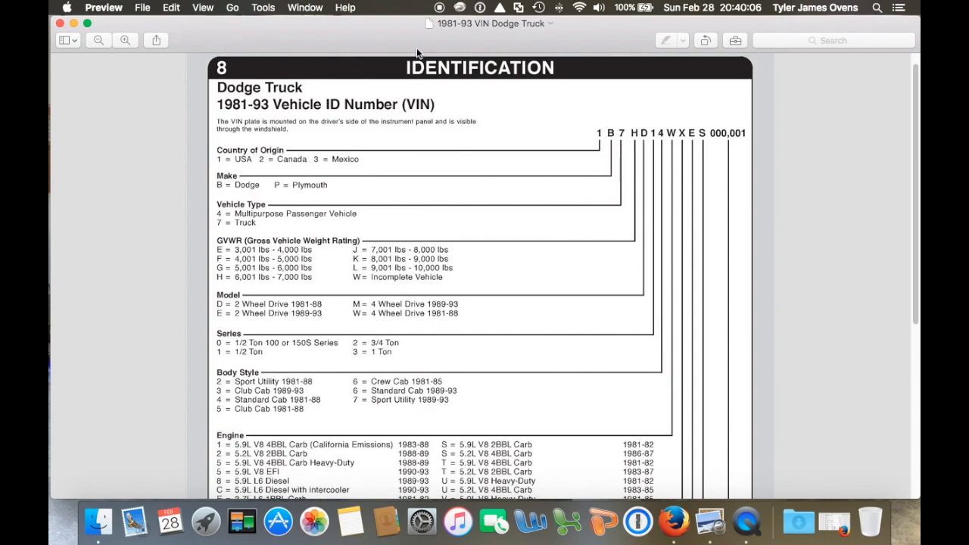
mouse_move(355, 53)
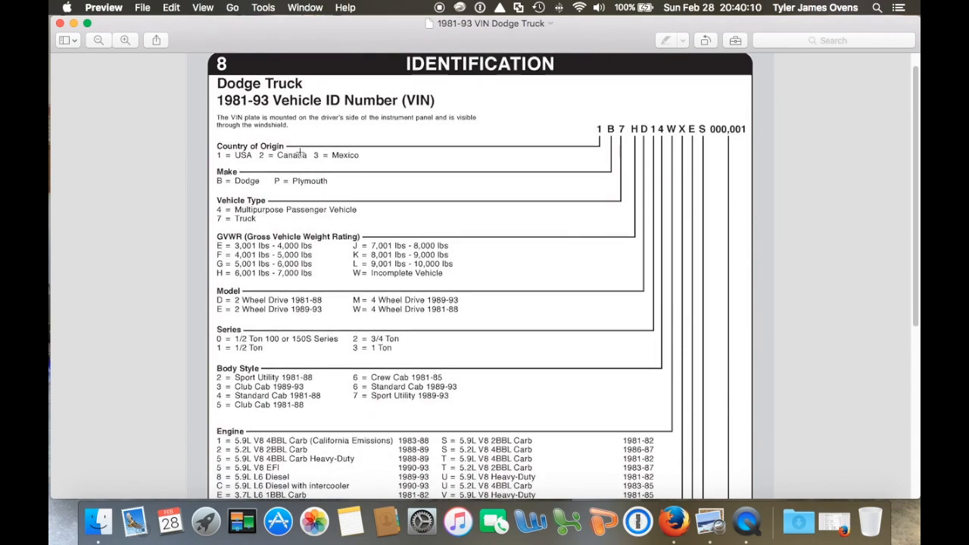
mouse_move(250, 93)
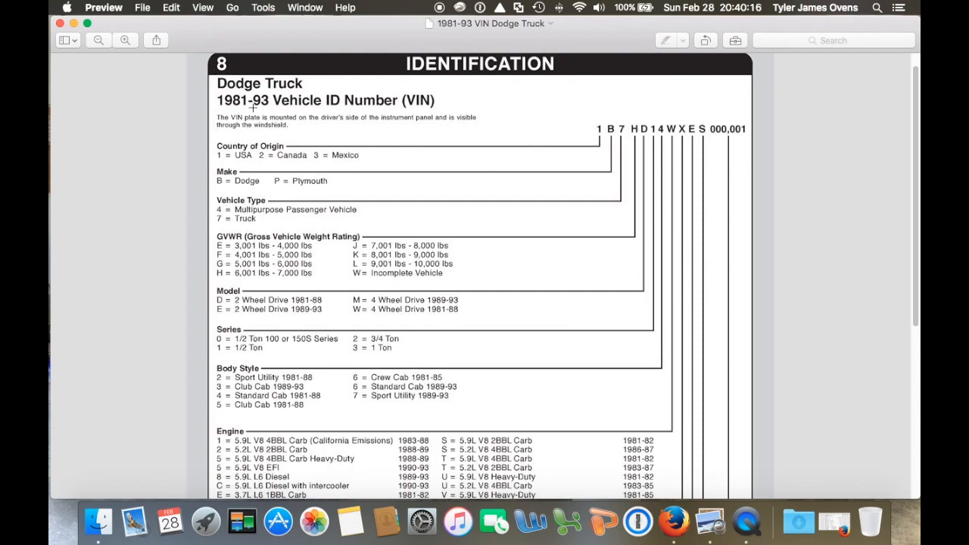
mouse_move(406, 131)
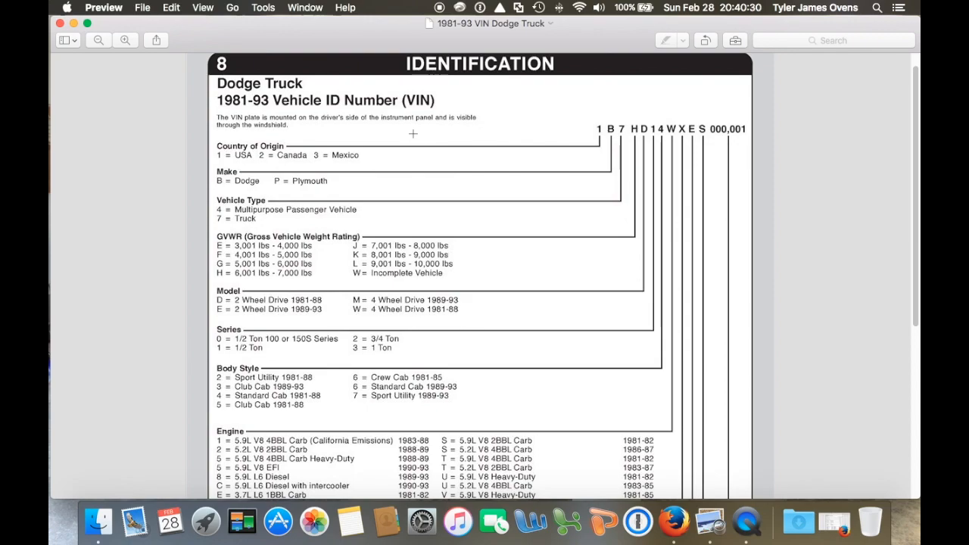
mouse_move(323, 130)
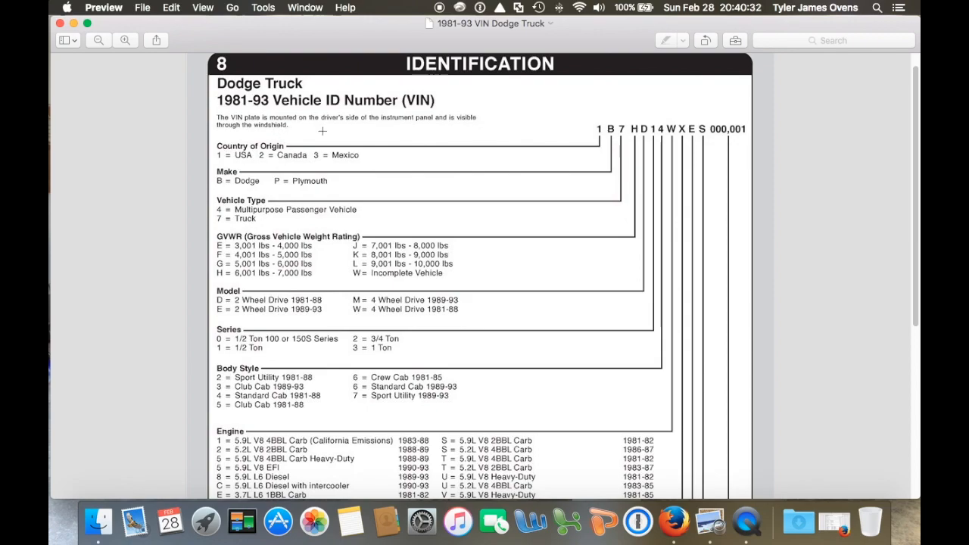
mouse_move(321, 164)
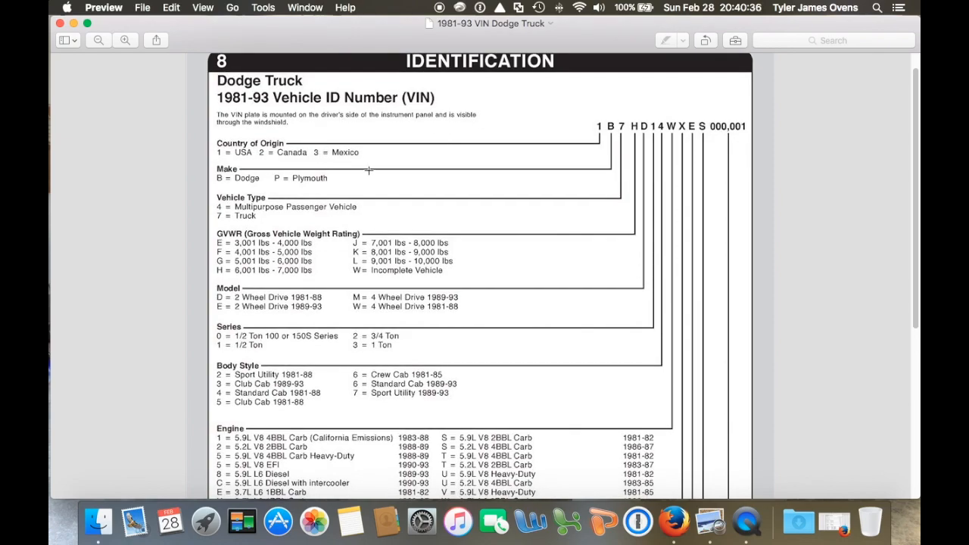
mouse_move(308, 150)
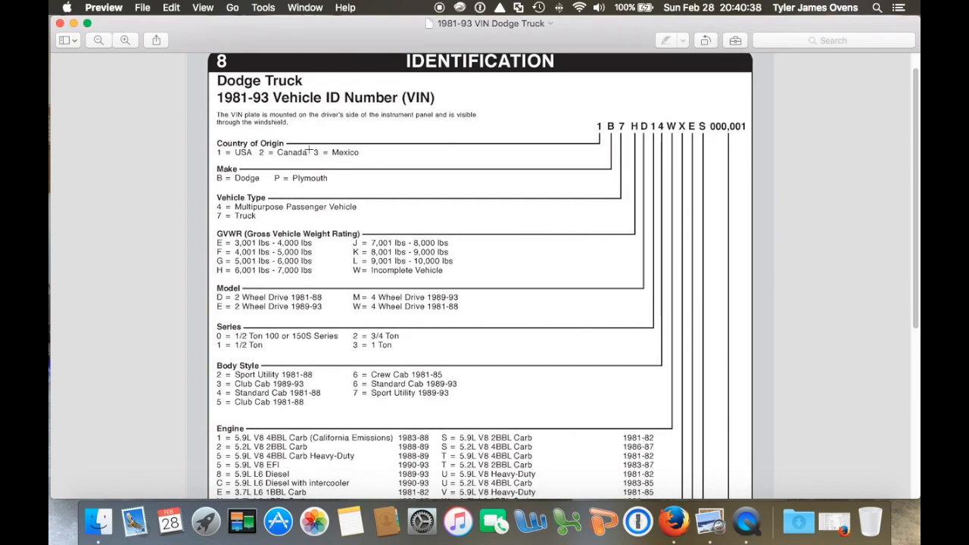
scroll(down, 3)
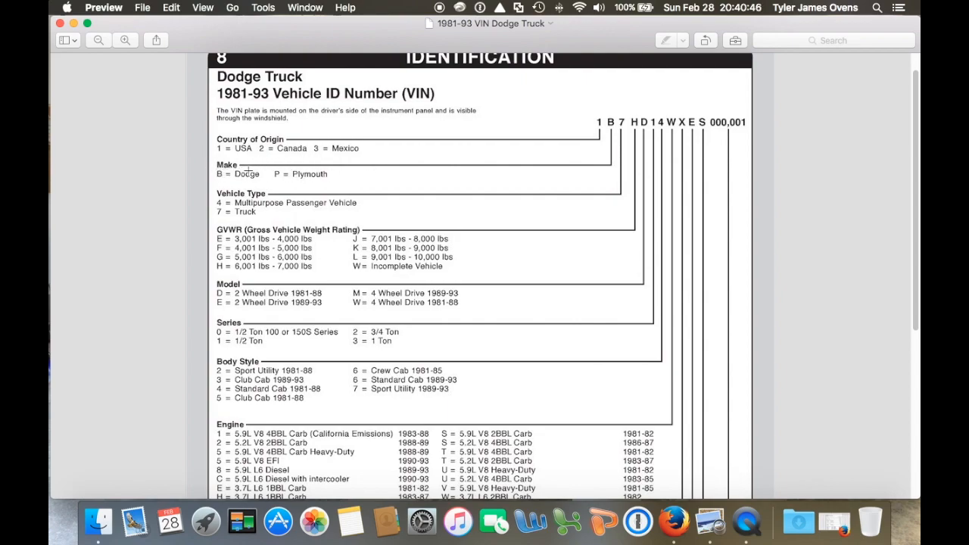
scroll(down, 3)
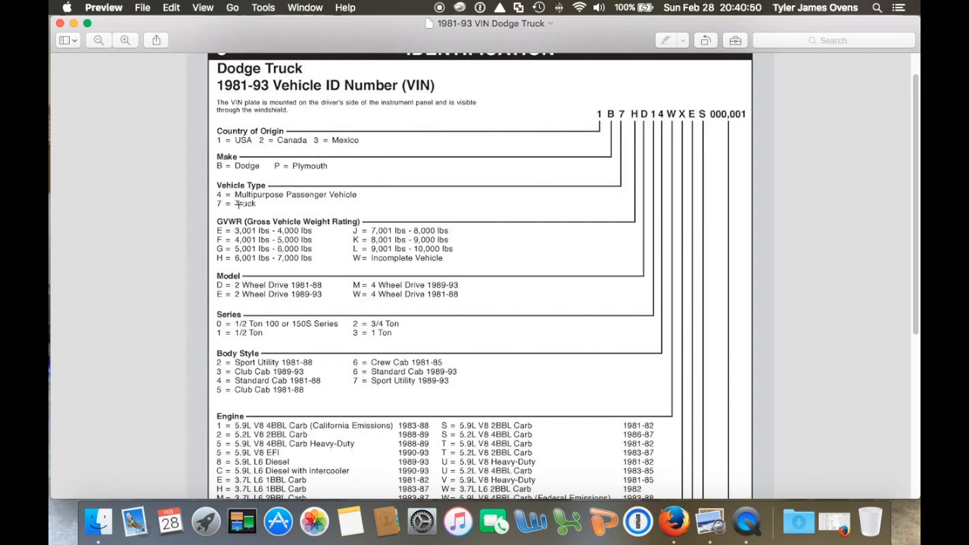
scroll(down, 3)
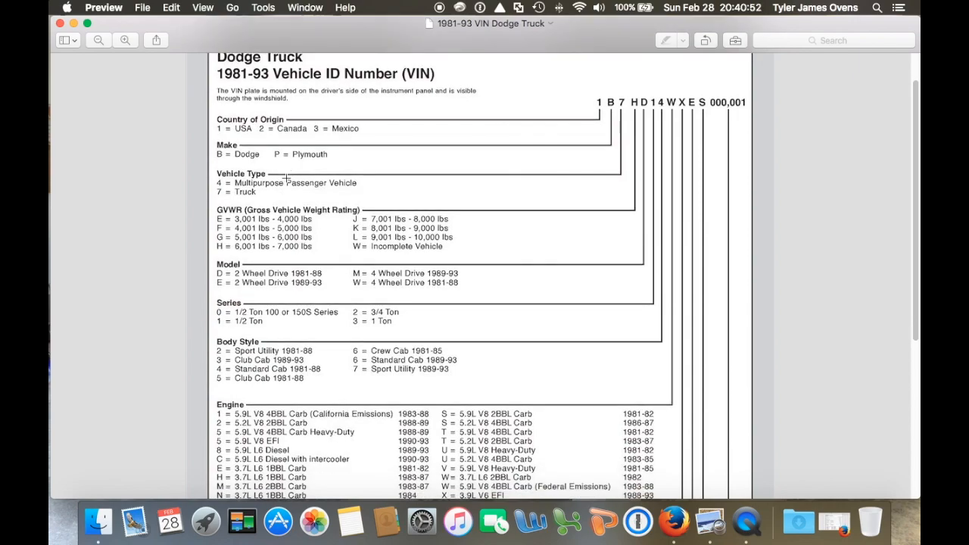
scroll(down, 3)
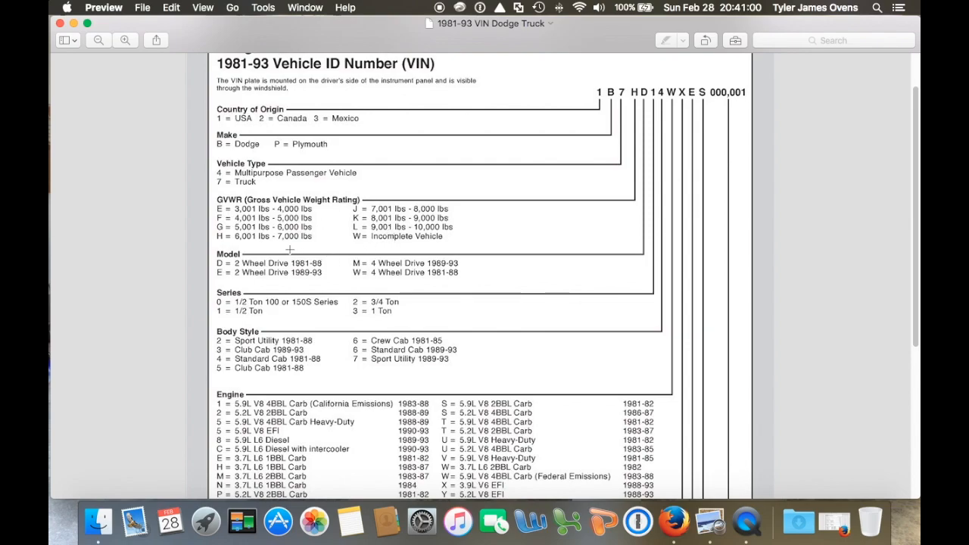
scroll(down, 3)
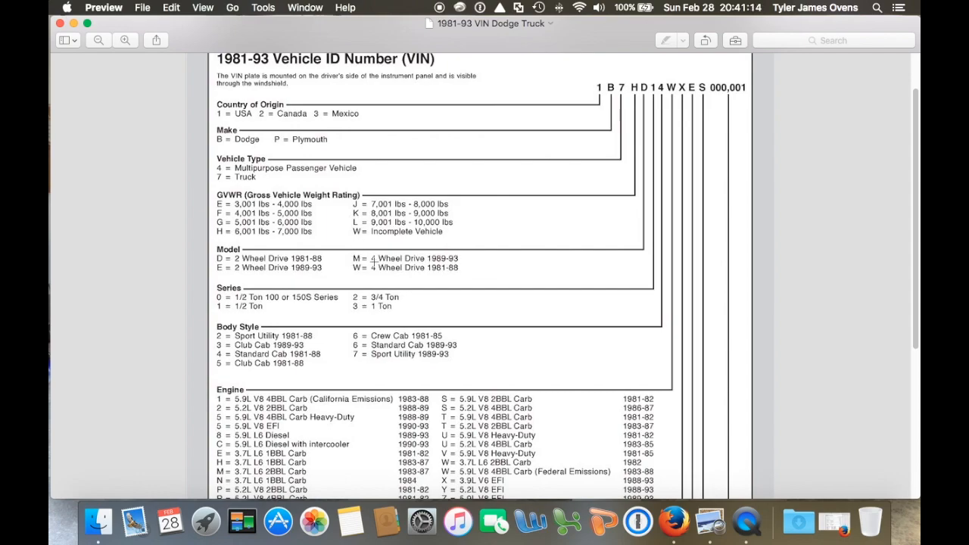
scroll(down, 3)
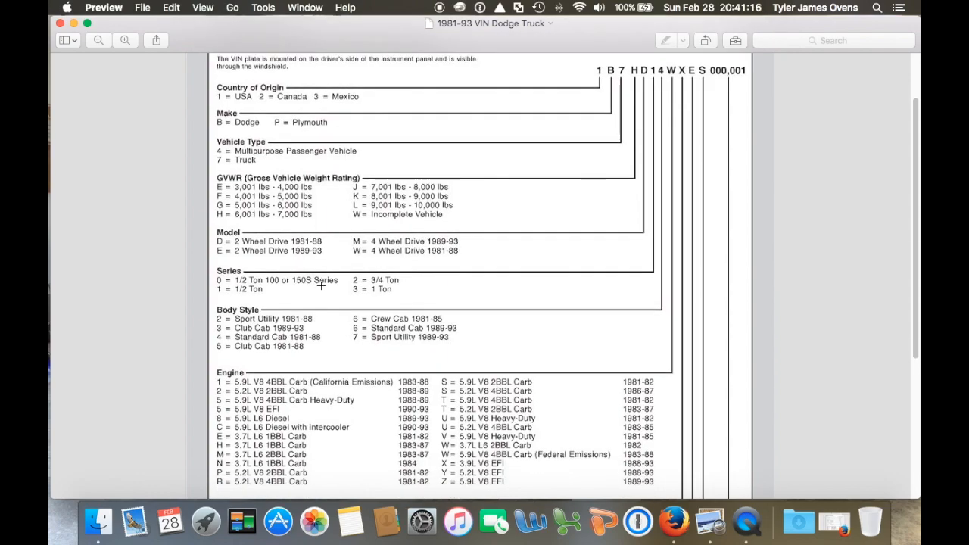
mouse_move(360, 258)
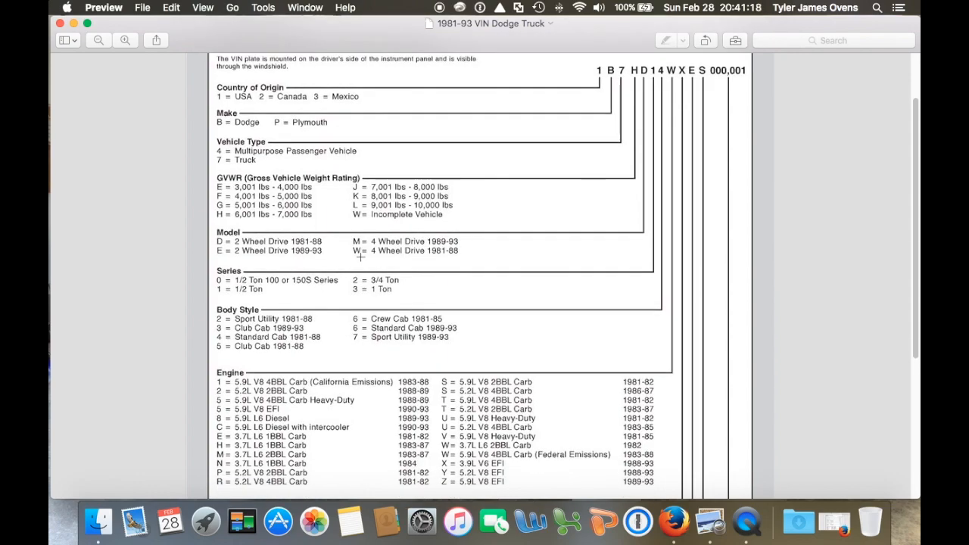
mouse_move(339, 289)
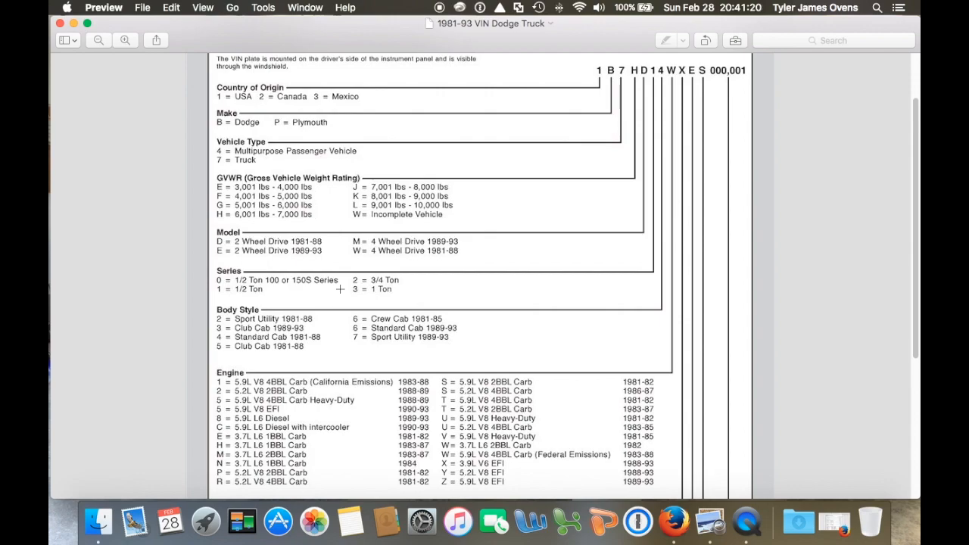
mouse_move(351, 283)
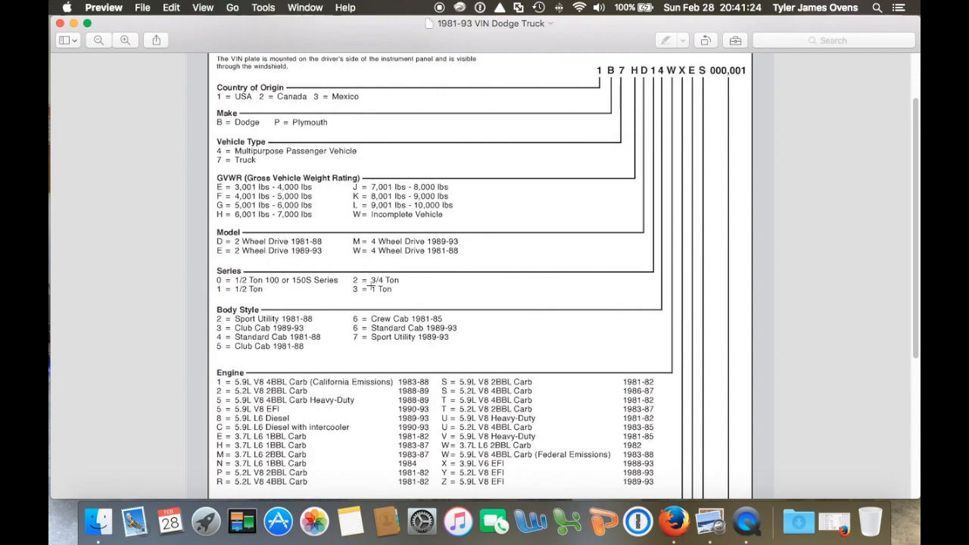
mouse_move(351, 297)
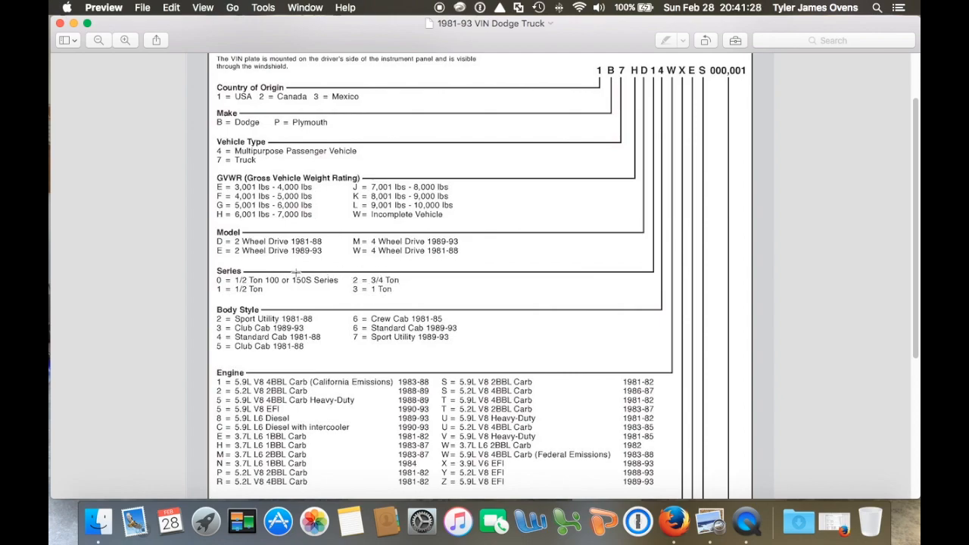
scroll(down, 3)
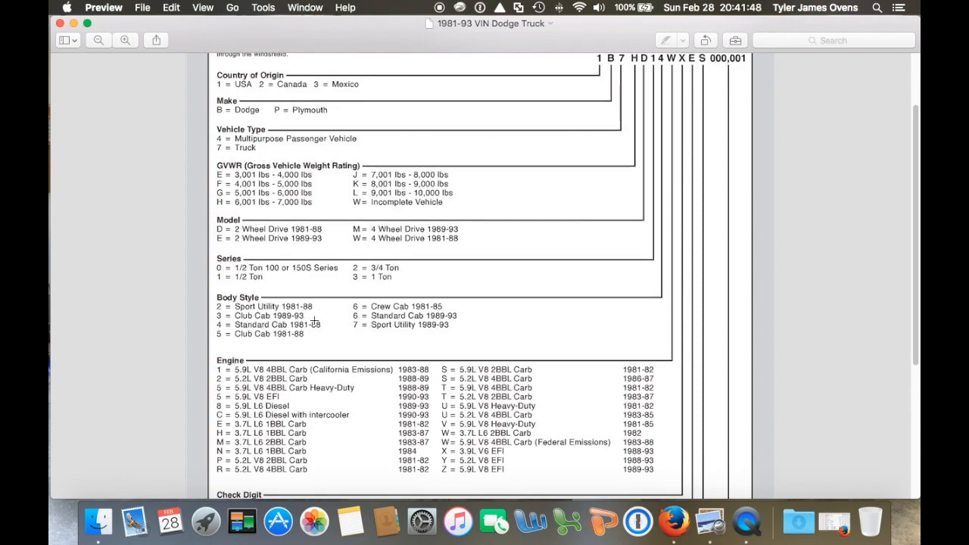
scroll(down, 3)
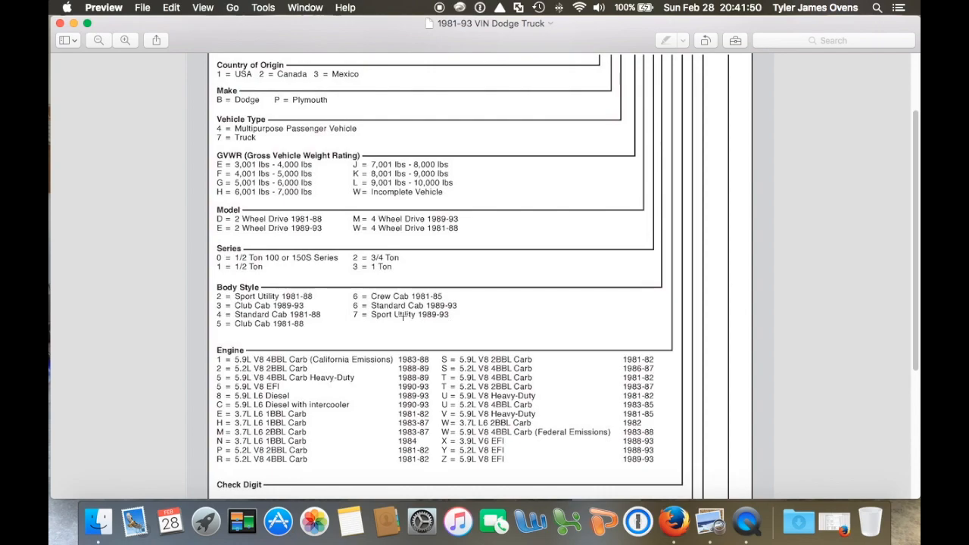
scroll(down, 3)
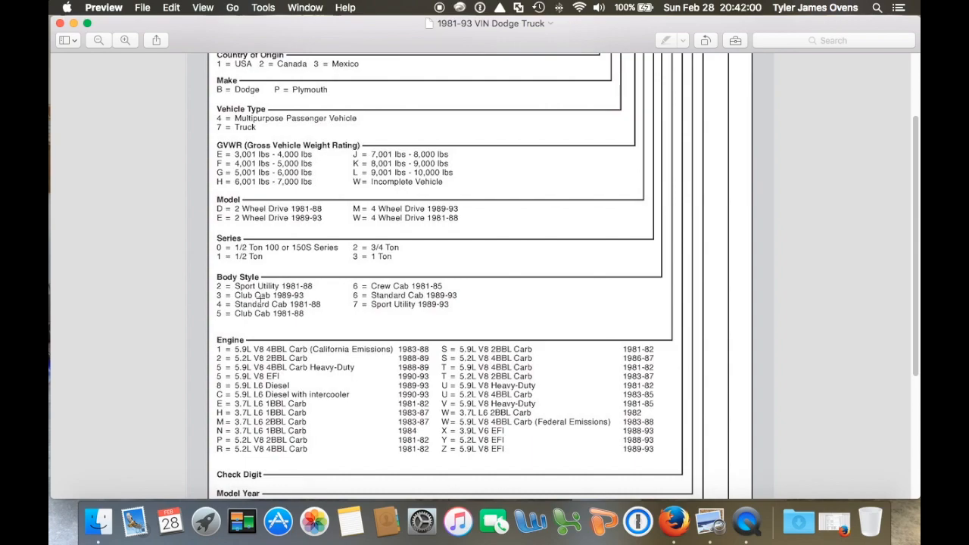
scroll(down, 3)
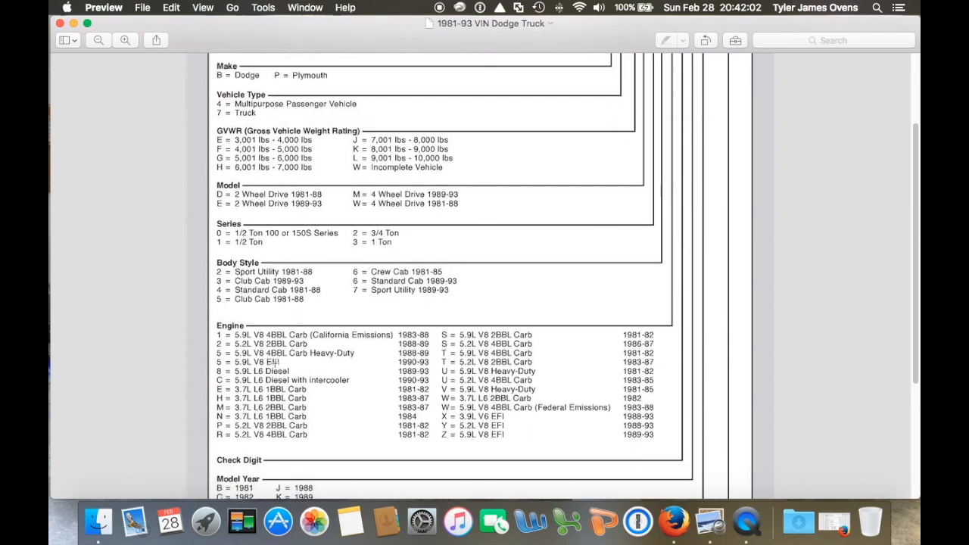
scroll(down, 3)
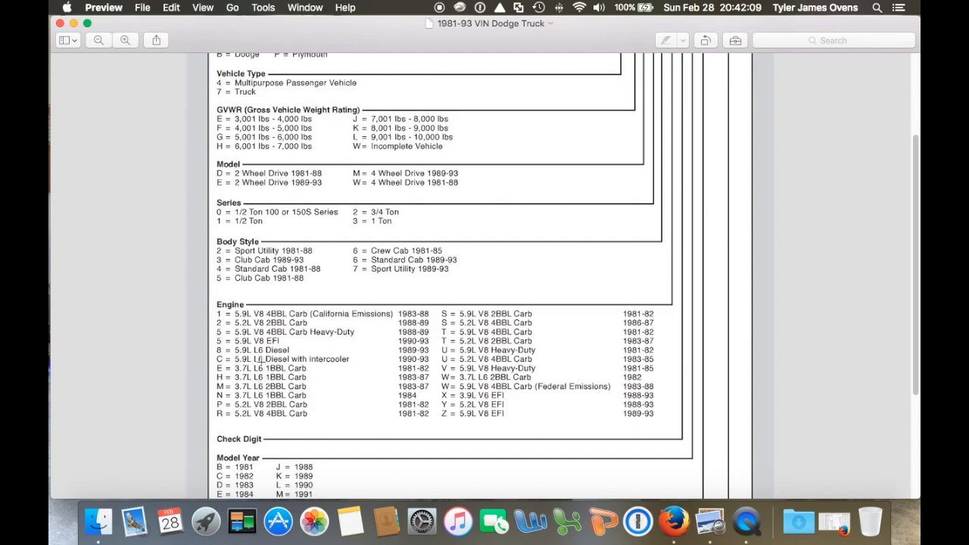
scroll(down, 3)
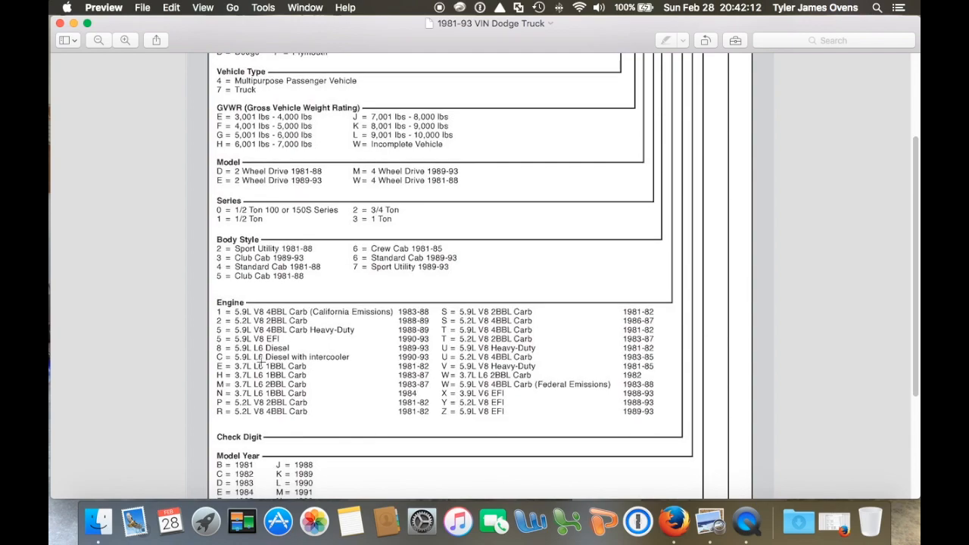
scroll(down, 3)
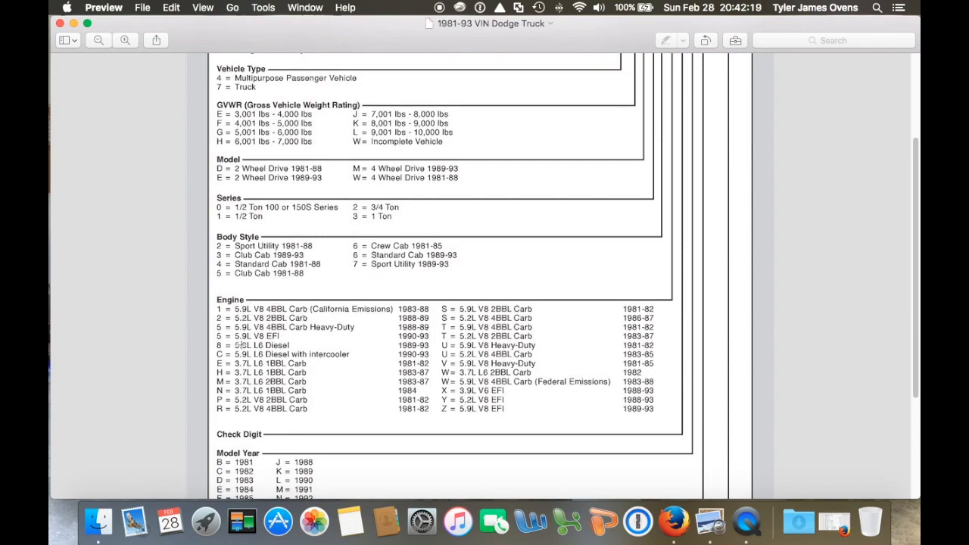
scroll(down, 3)
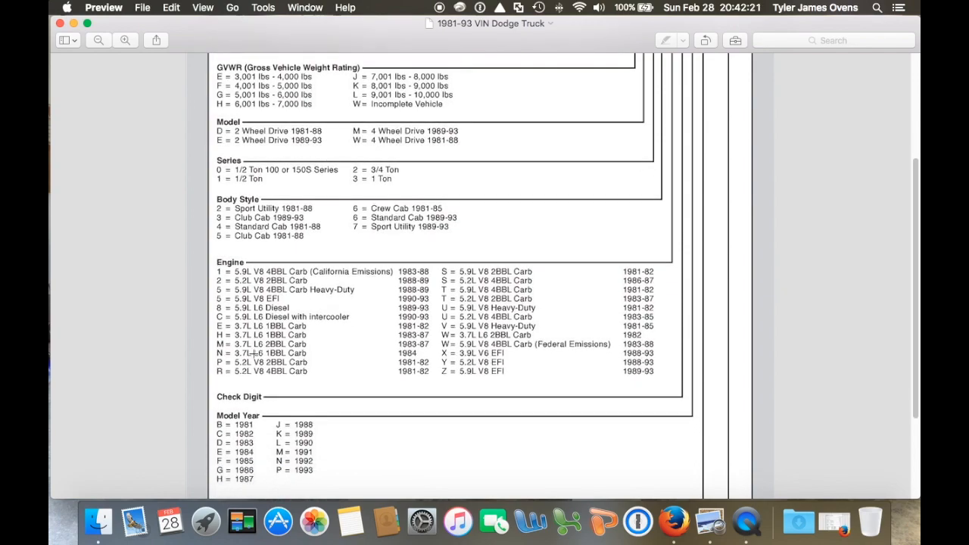
scroll(down, 3)
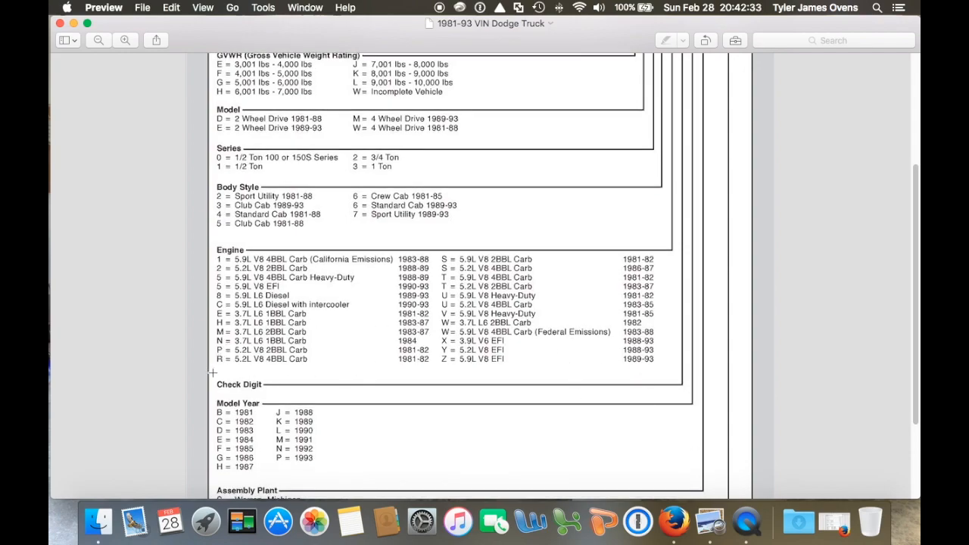
scroll(down, 3)
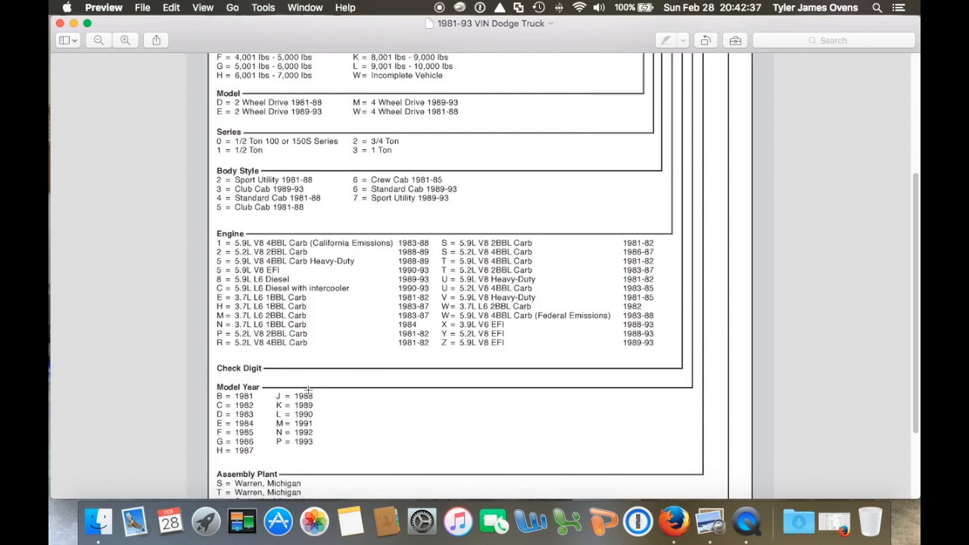
scroll(down, 3)
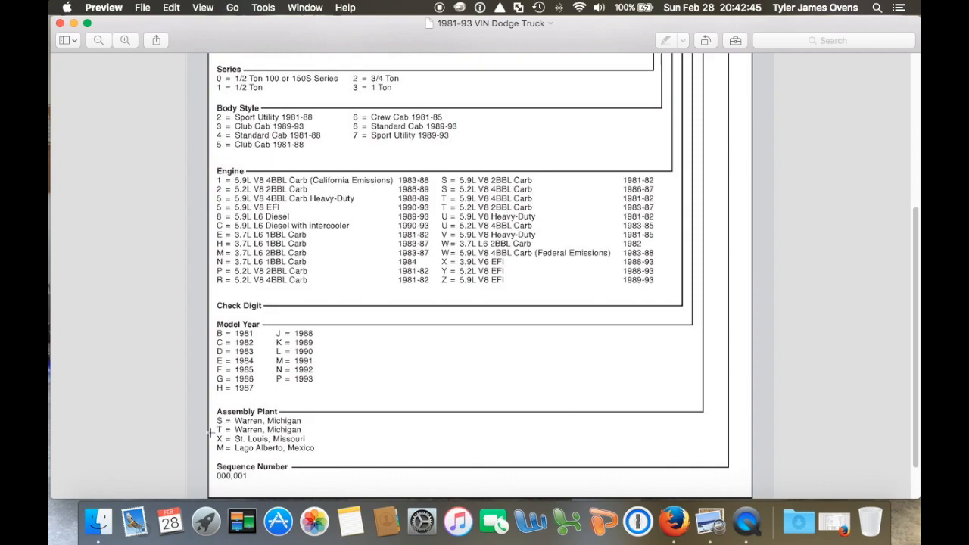
mouse_move(230, 449)
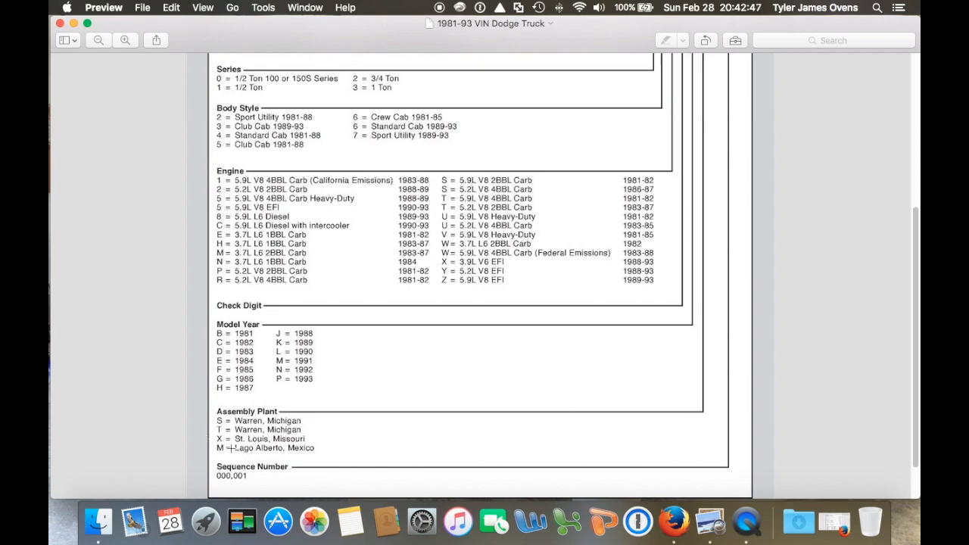
mouse_move(344, 445)
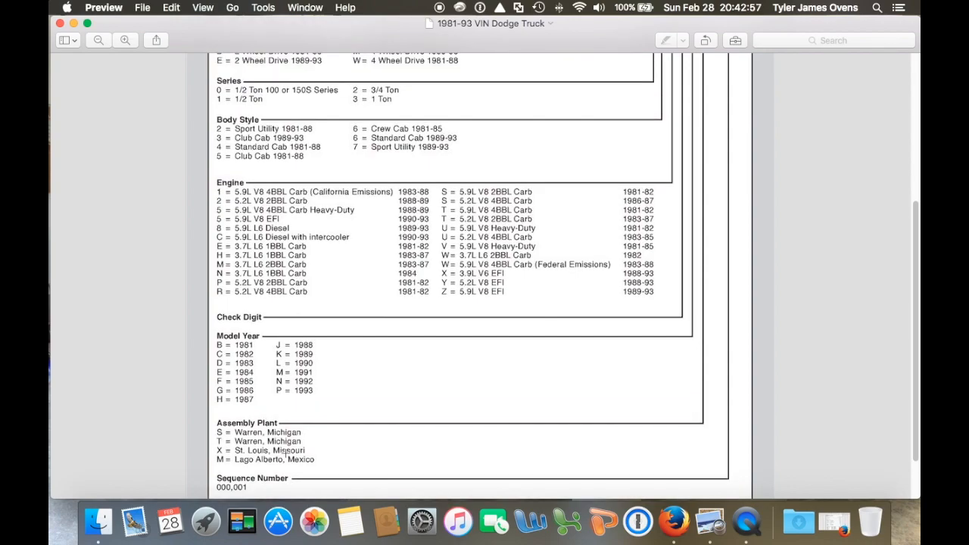
scroll(up, 3)
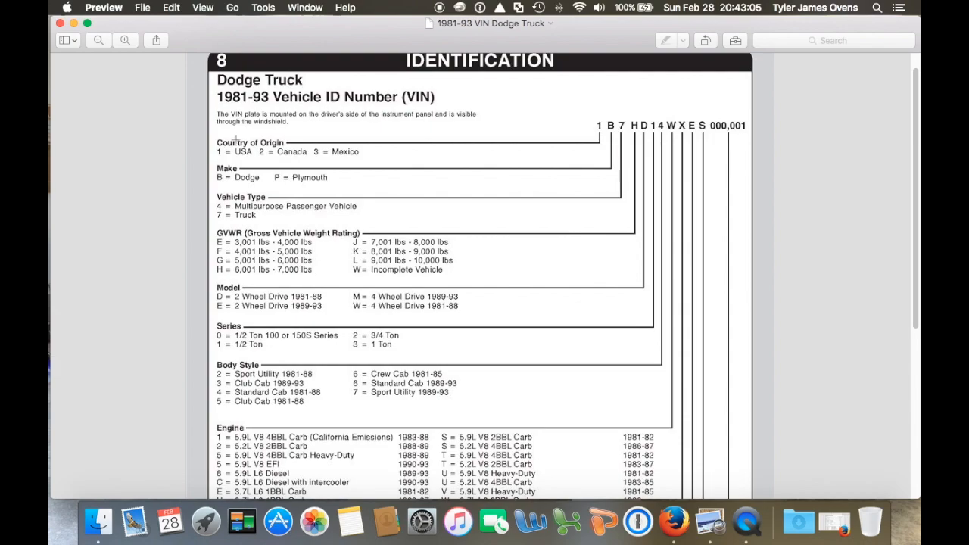
scroll(down, 3)
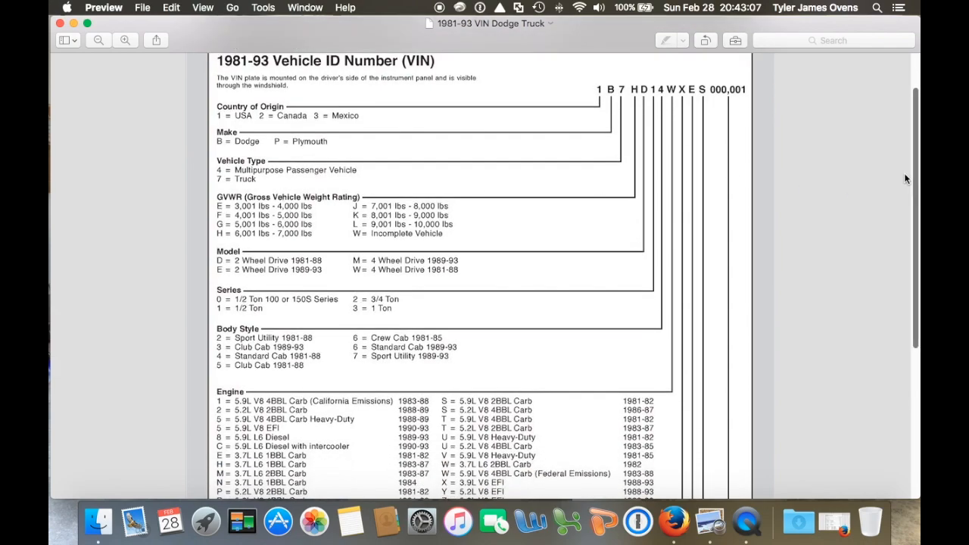
scroll(down, 3)
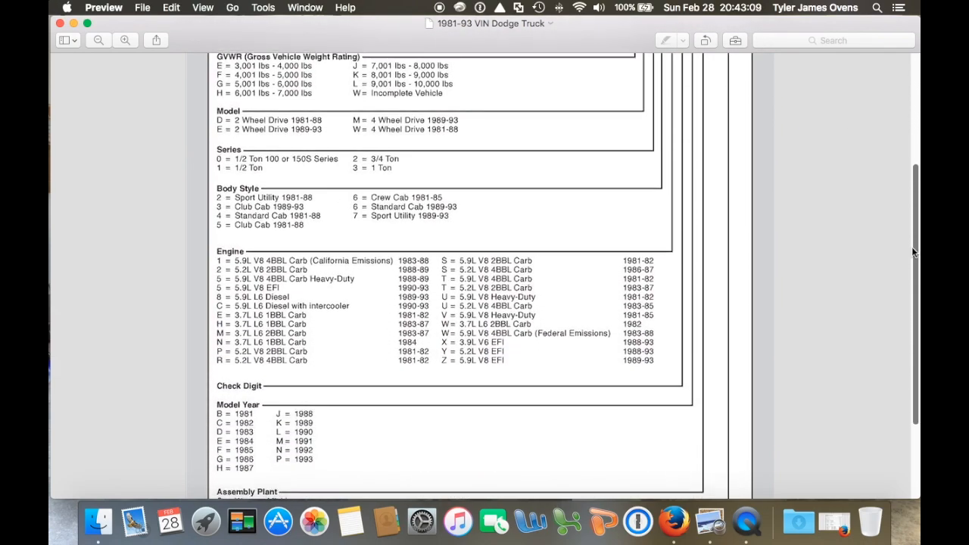
scroll(down, 3)
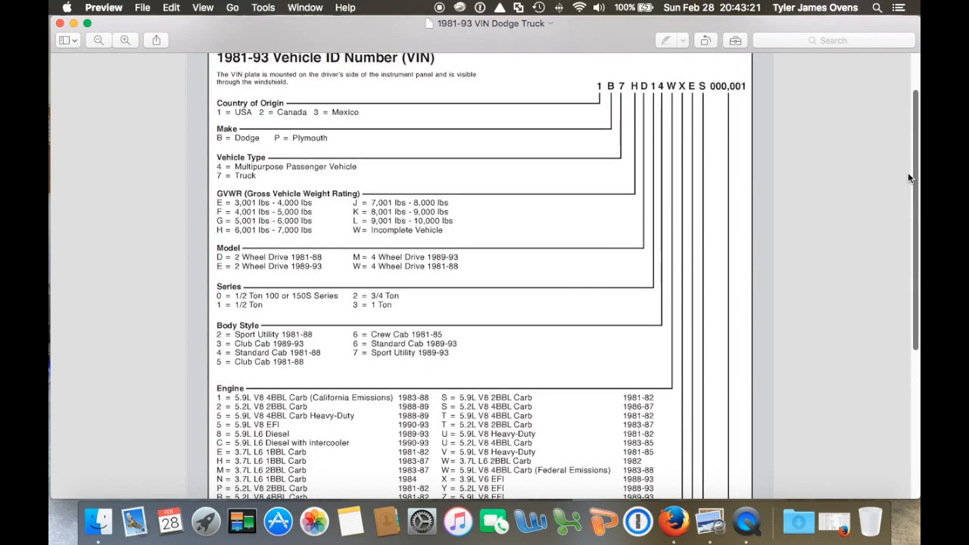
scroll(down, 3)
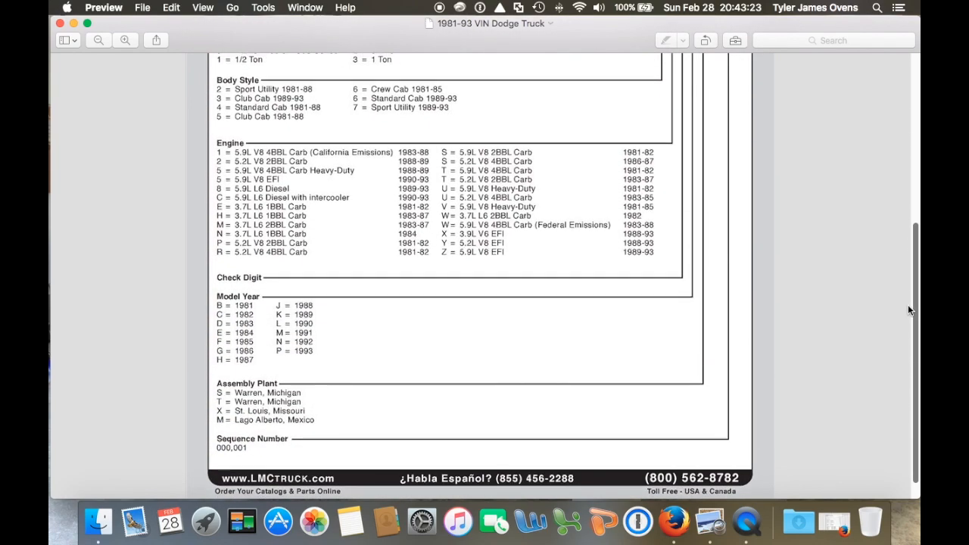
scroll(up, 3)
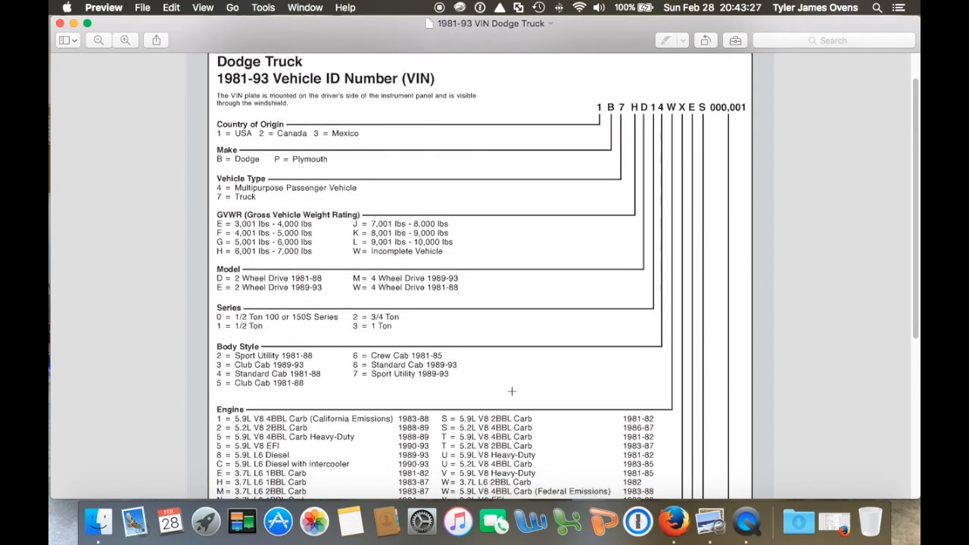
mouse_move(511, 388)
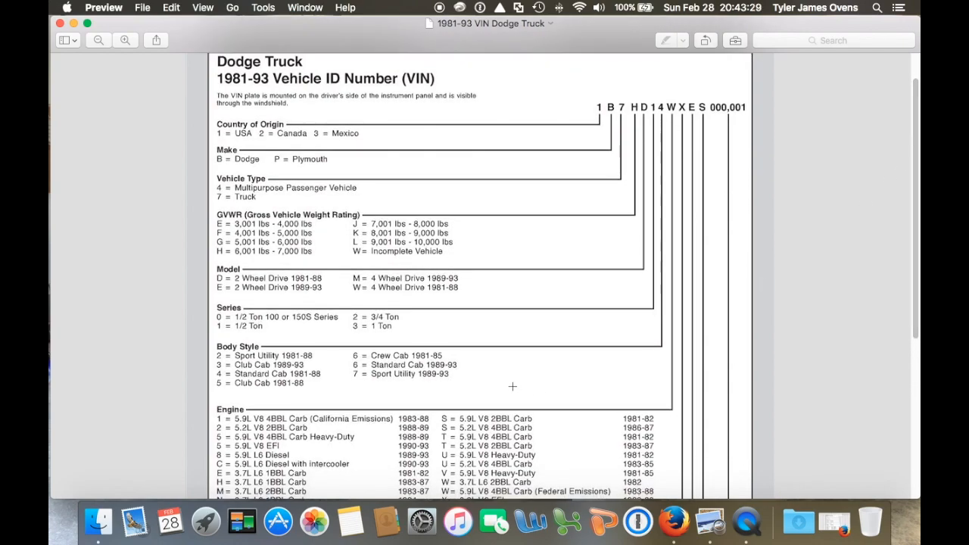